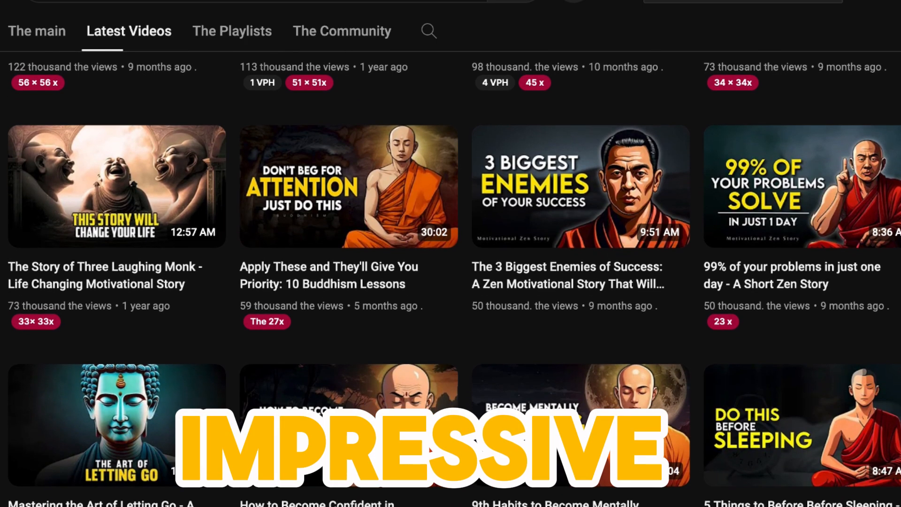
Scroll through ChatGPT's Oliver and Benji story response
scroll(down, 3)
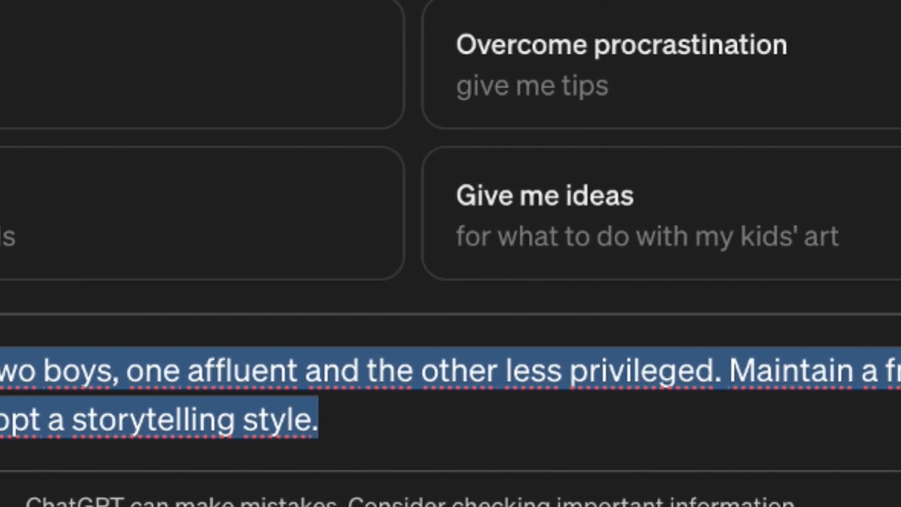
scroll(up, 3)
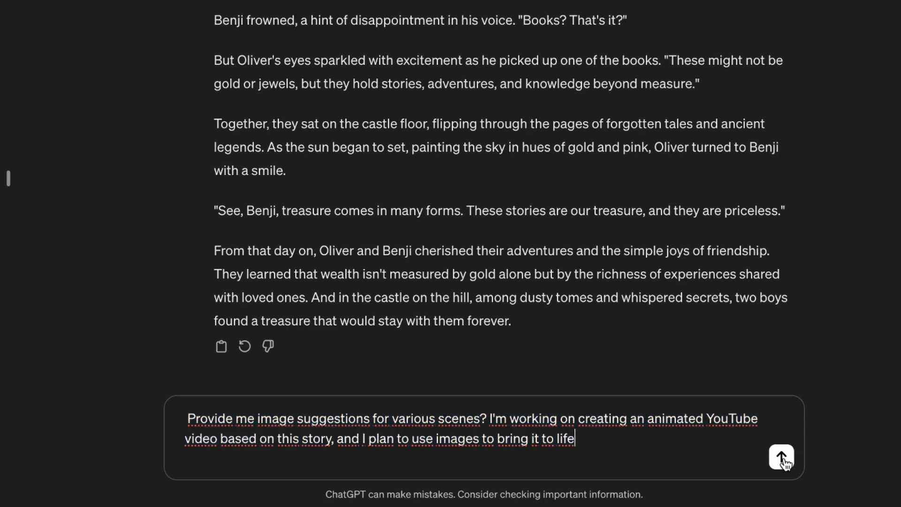
Send the scene image suggestions request, review the list, then launch the Leonardo.Ai app
click(780, 458)
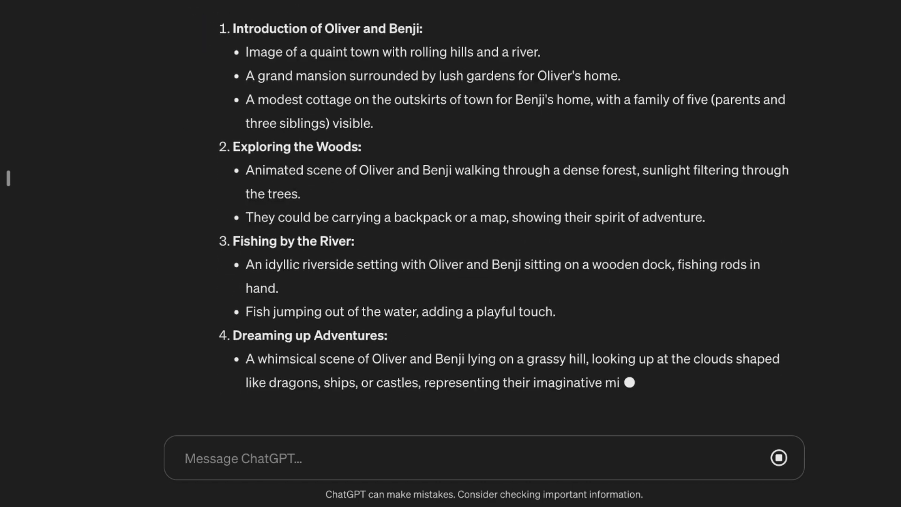
scroll(down, 3)
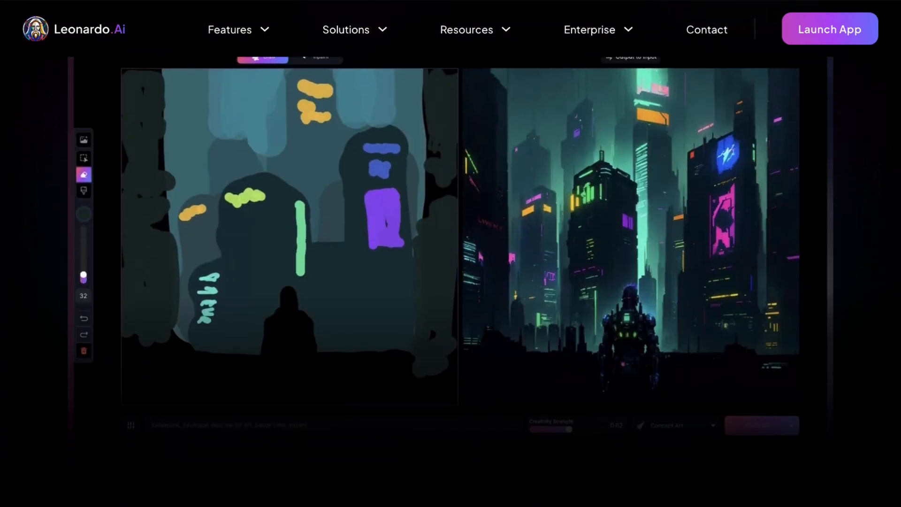
scroll(down, 3)
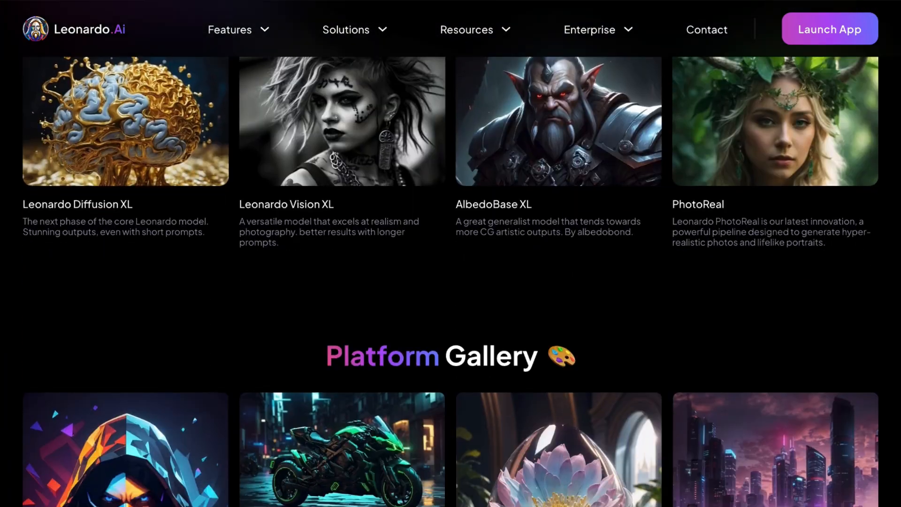
click(829, 29)
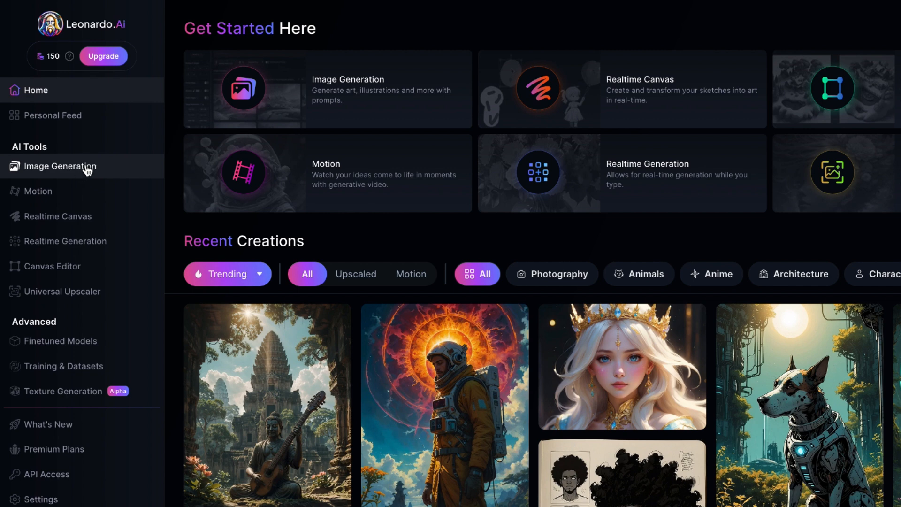
Start a 16:9 image generation with the town prompt tagged '8k, realistic, colorful, vibrant'
click(59, 166)
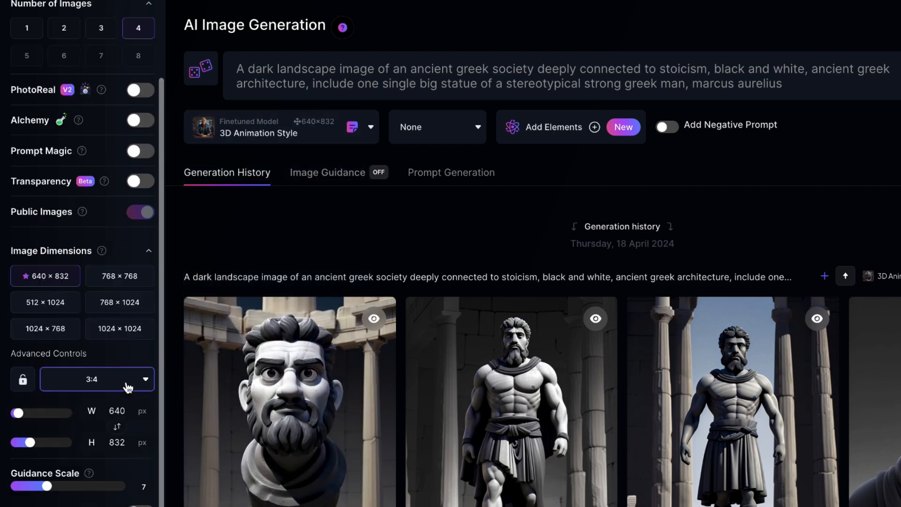
click(97, 378)
text(Image of a quaint town with rolling hills and a river,)
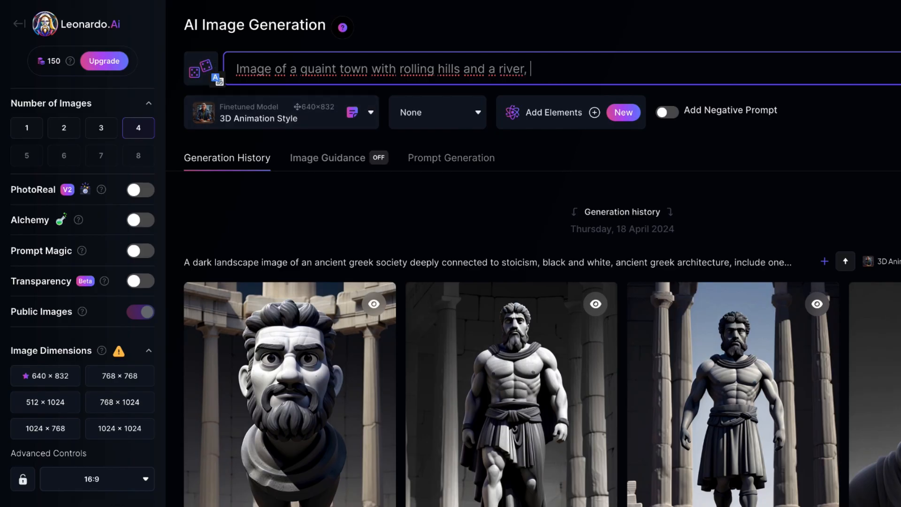
text(8k, realistic,)
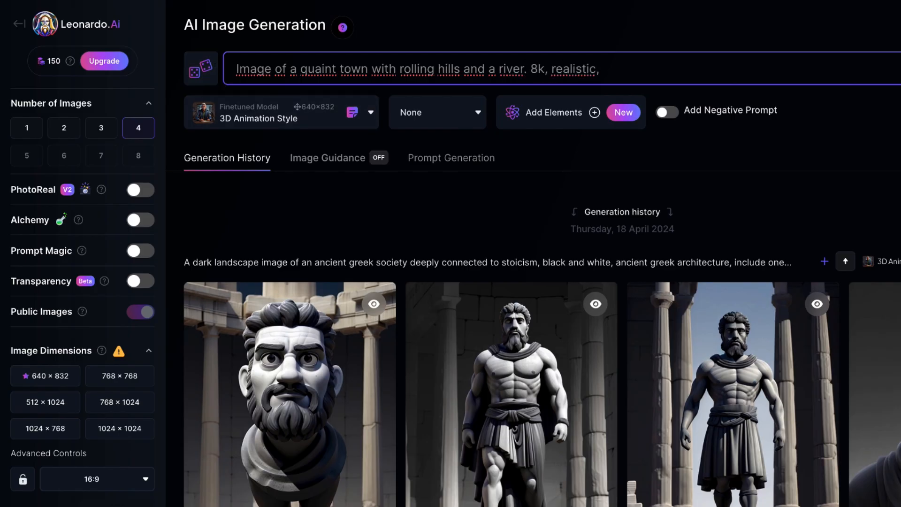
text(colorful,vibra)
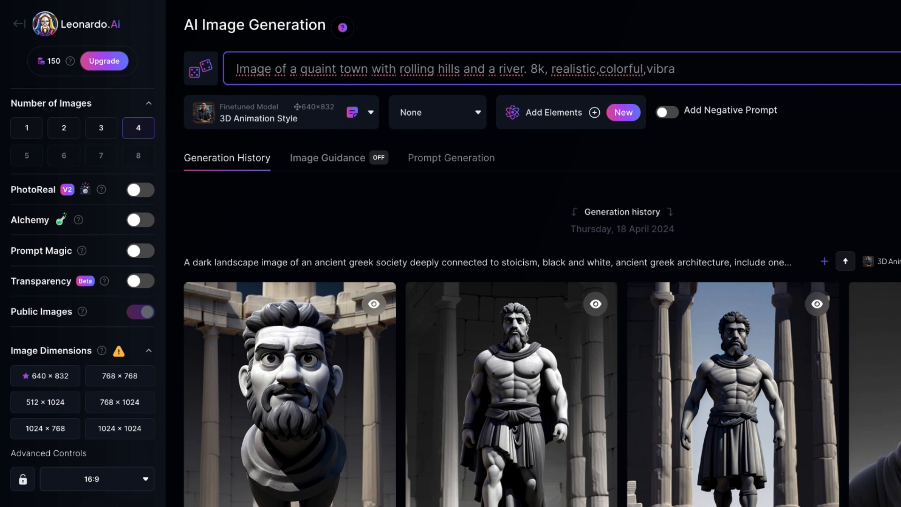
Generate the four quaint riverside town images and scroll to review them
click(815, 47)
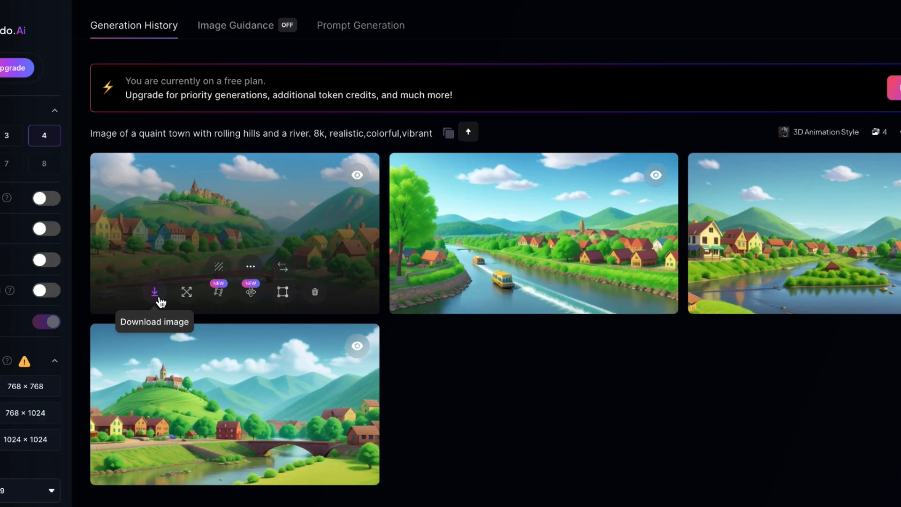
mouse_move(328, 121)
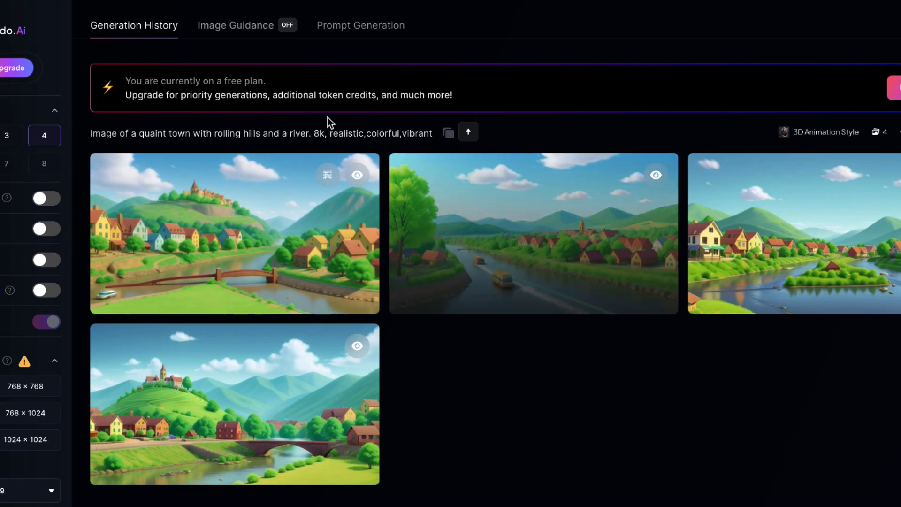
scroll(down, 3)
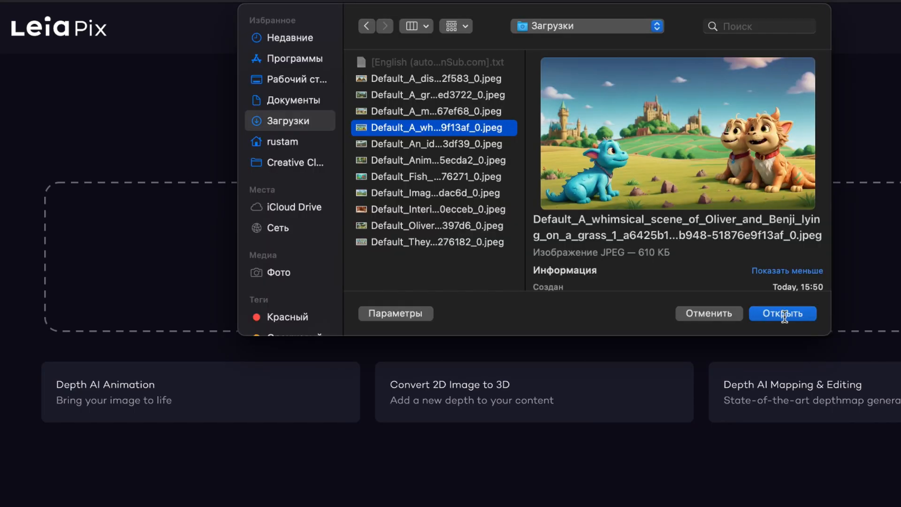
Upload the Oliver and Benji hill scene JPEG into LeiaPix
click(782, 313)
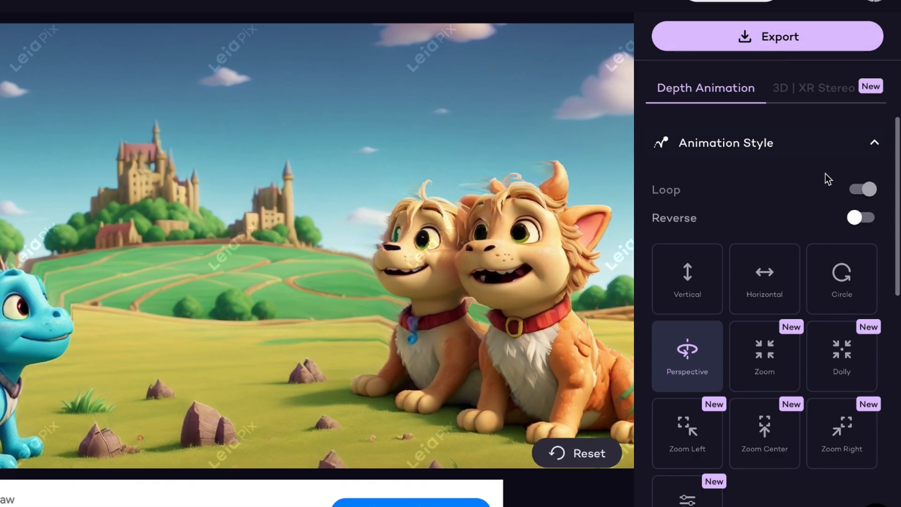
click(764, 279)
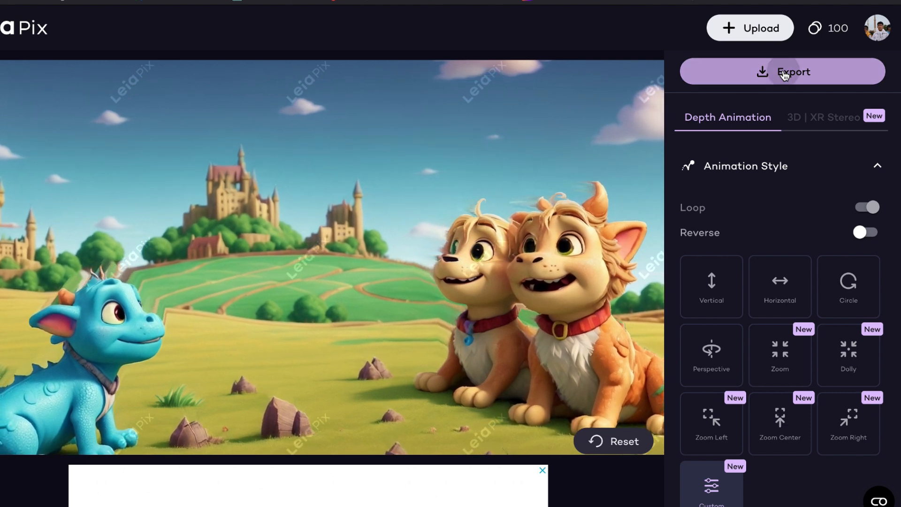
Export the depth animation with Number of Repetitions kept at 1
click(782, 71)
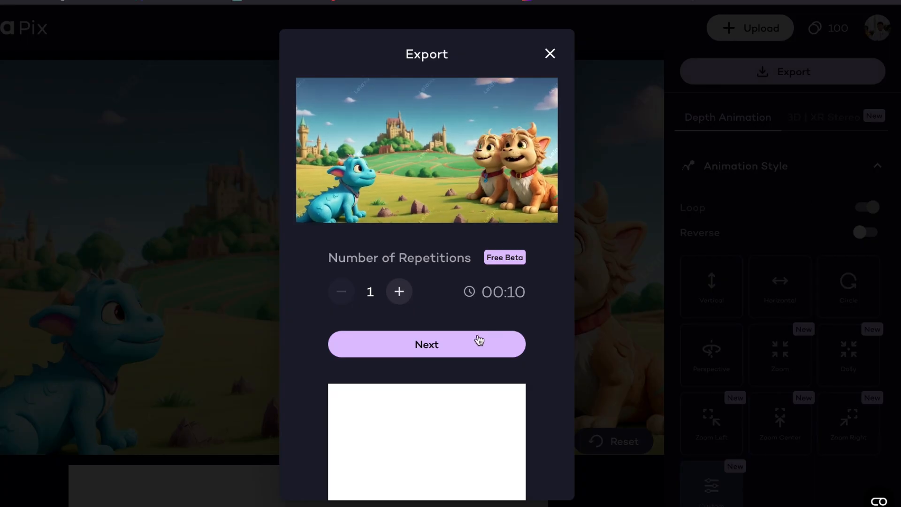
click(427, 345)
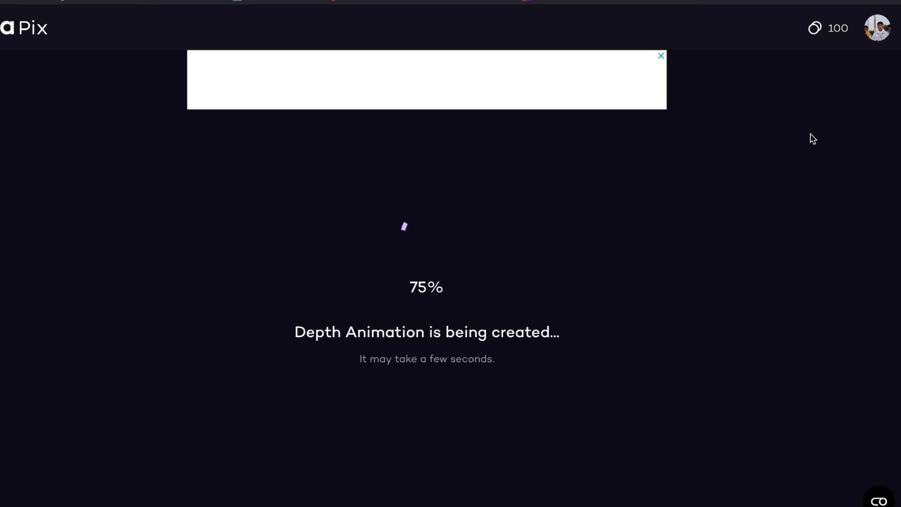
click(780, 71)
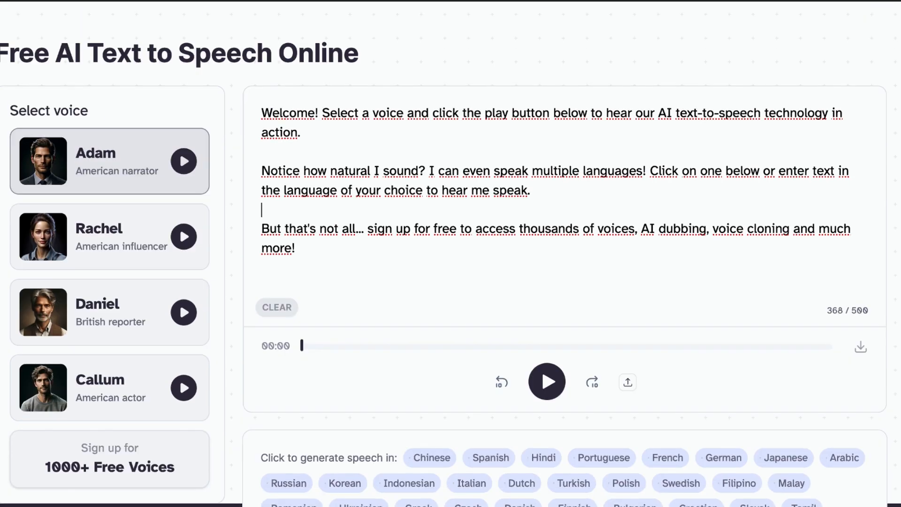
Scroll through the ElevenLabs Free AI Text to Speech page and its voices
scroll(down, 3)
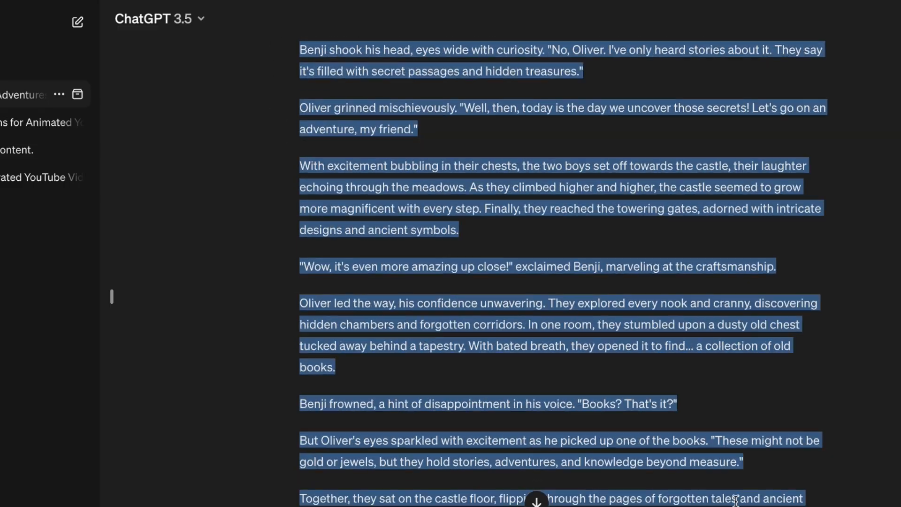
Copy the full Oliver and Benji story text from ChatGPT for the voiceover
click(290, 443)
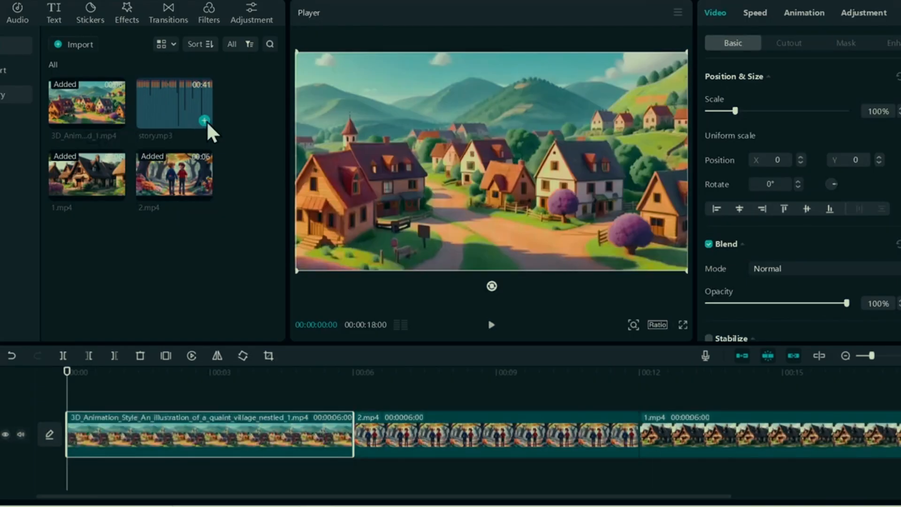
Add story.mp3 from the Media panel onto the timeline beneath the video clips
click(204, 120)
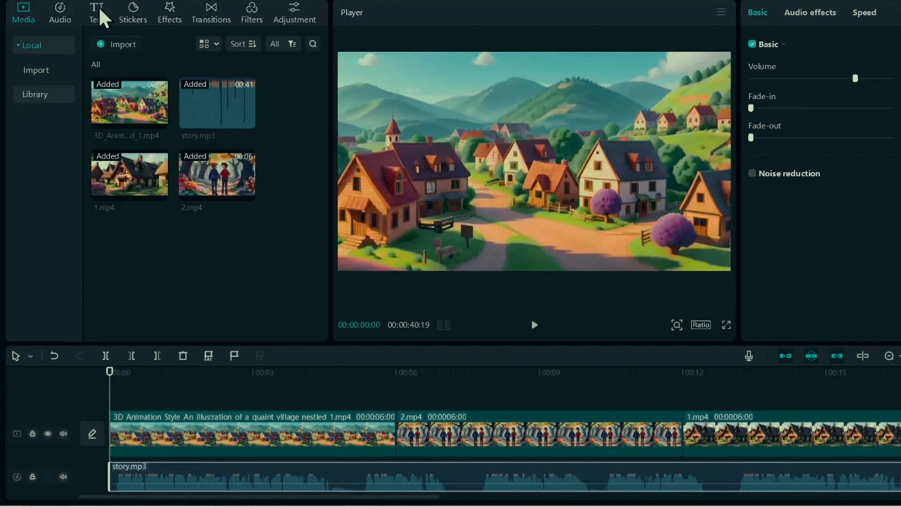
Create English auto captions from the narration via Text > Auto captions
click(95, 12)
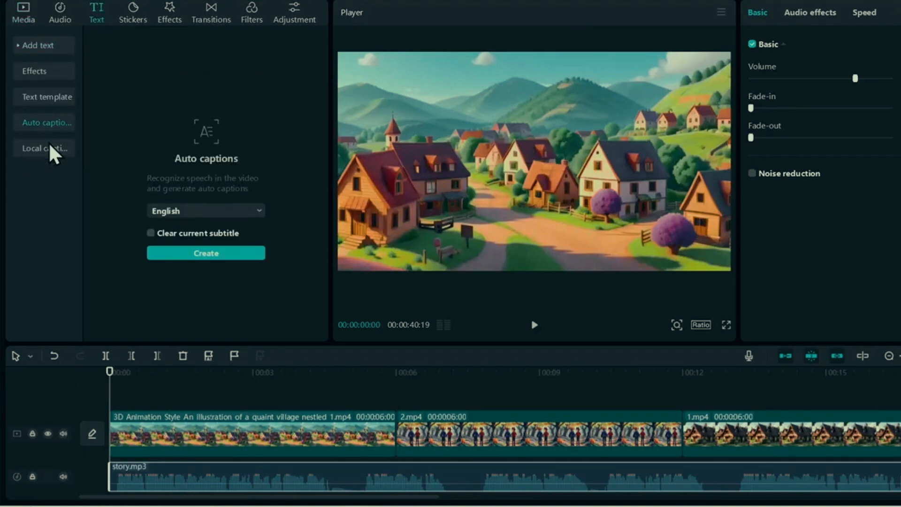
click(206, 252)
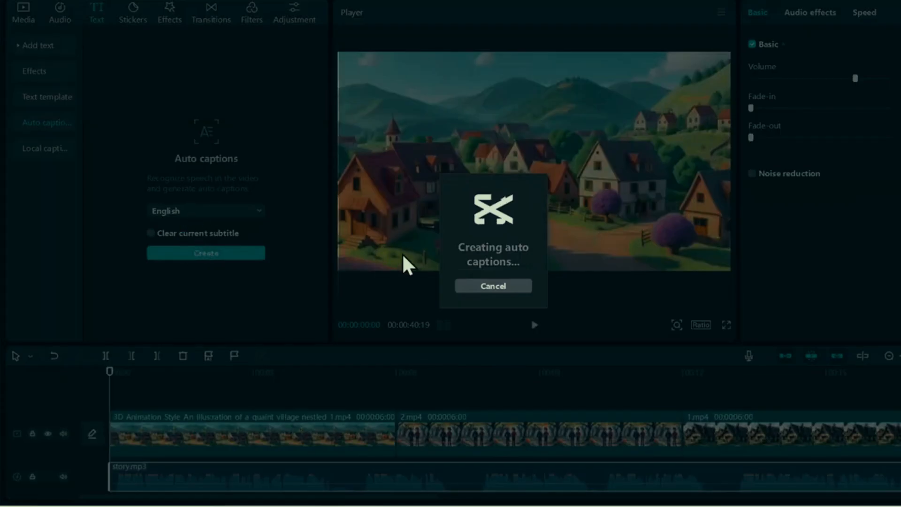